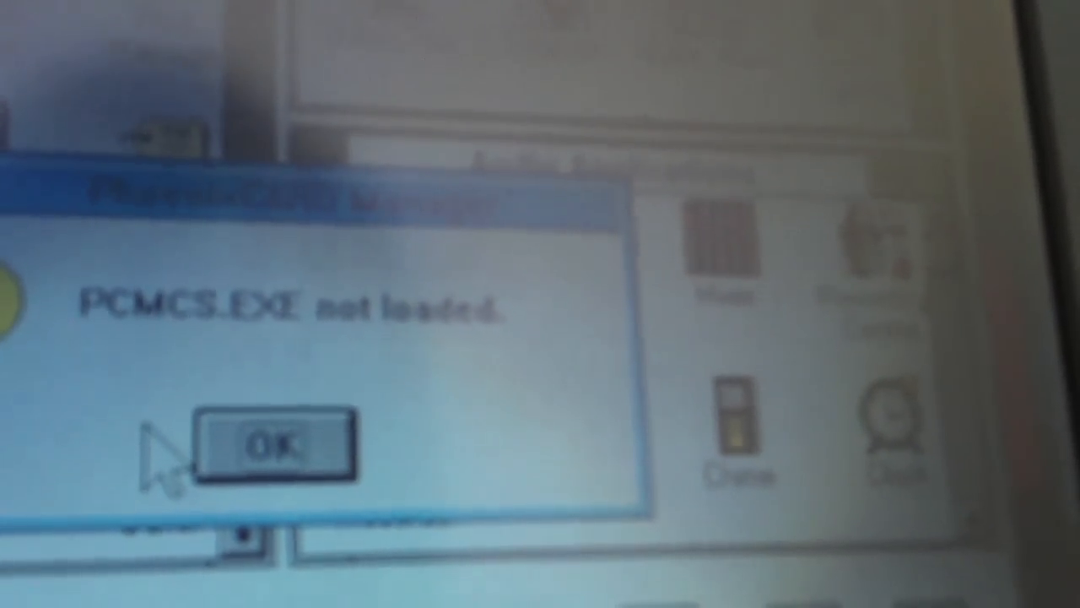
# Acknowledge the 'PCMCS.EXE not loaded' warning with OK to reveal the Audio Applications group
pyautogui.click(267, 445)
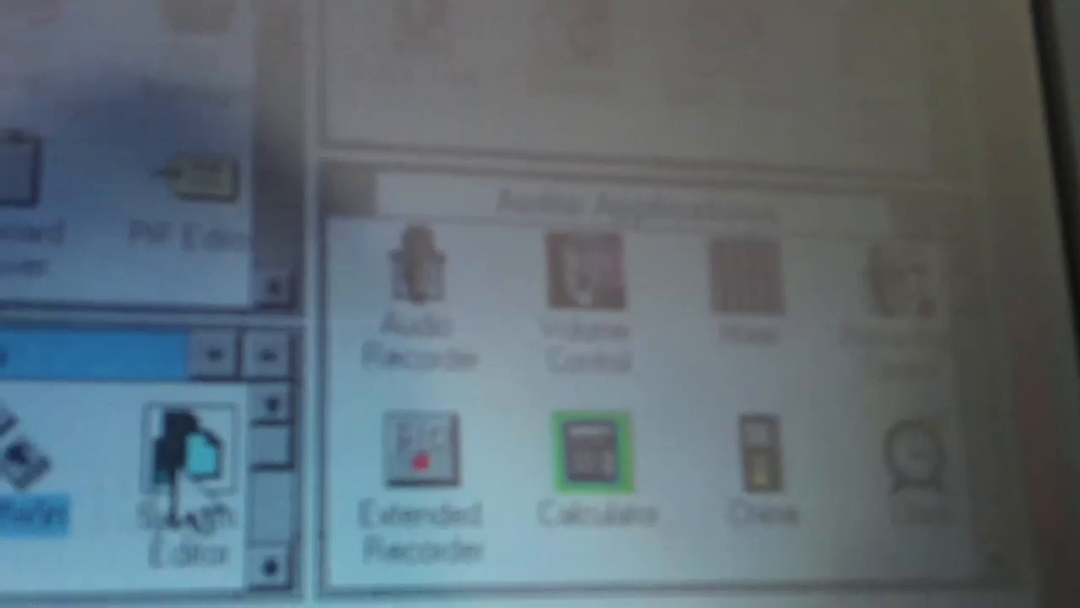